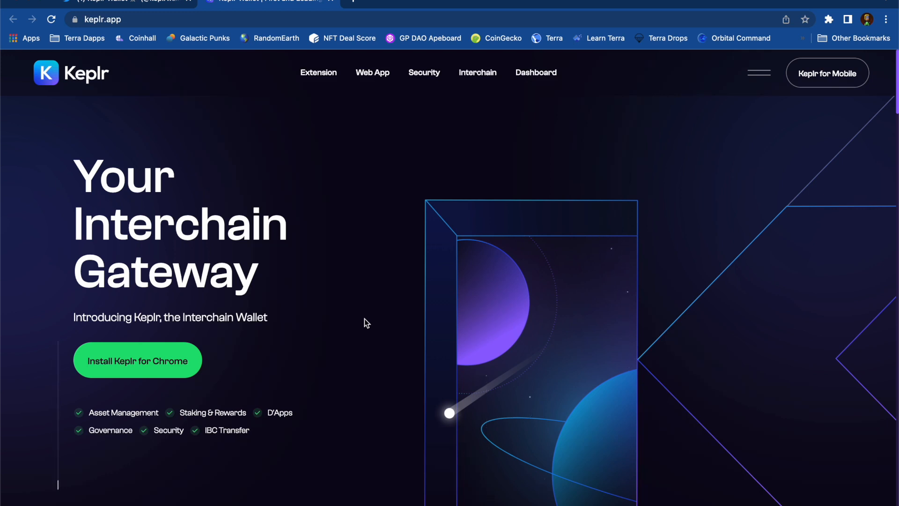
mouse_move(151, 369)
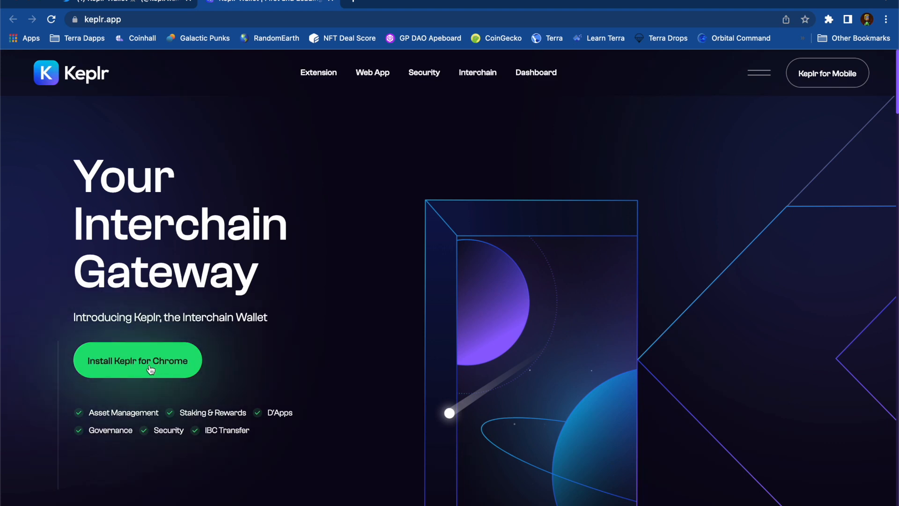
- Start installing Keplr for Chrome from keplr.app, heading to its Web Store listing
click(136, 360)
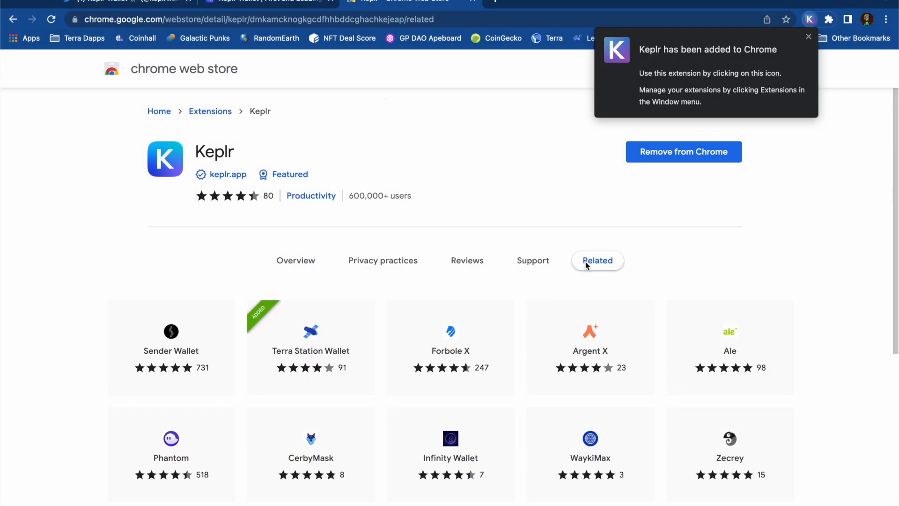
mouse_move(810, 37)
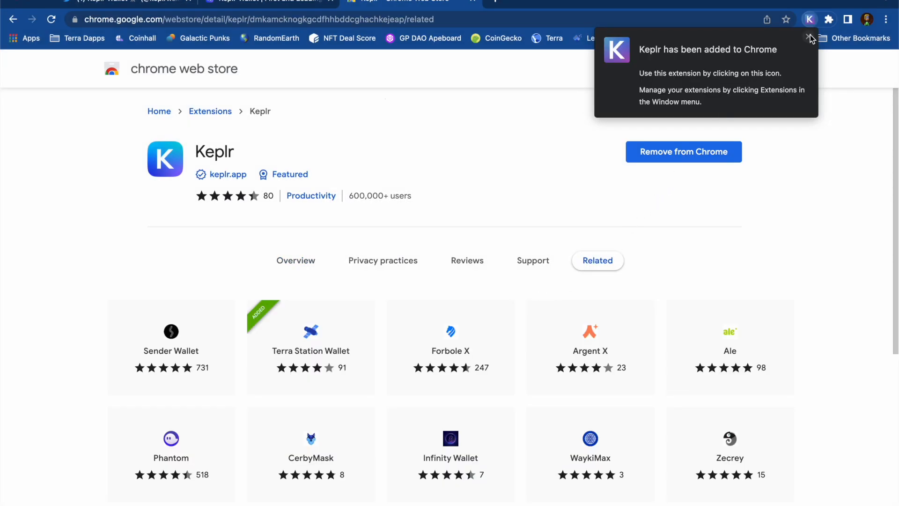
- Pin the newly added Keplr extension to the toolbar and begin creating a new wallet account
click(829, 19)
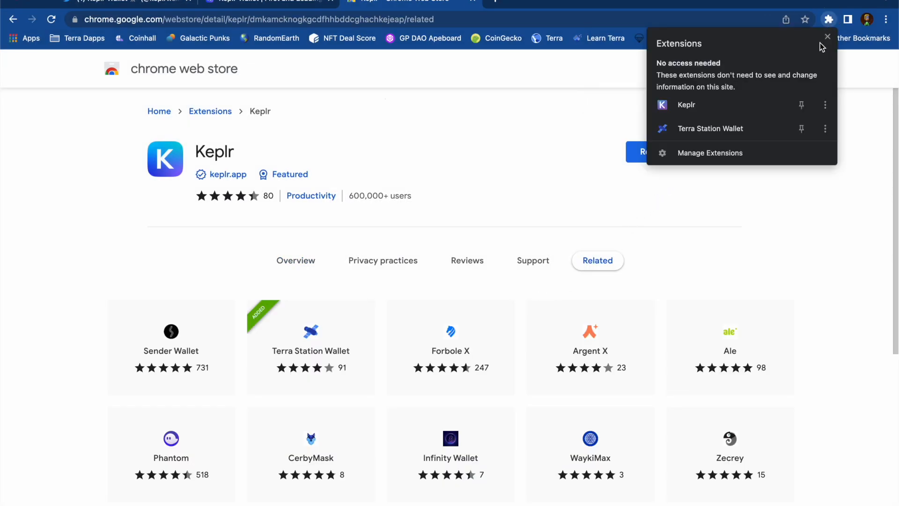
click(801, 105)
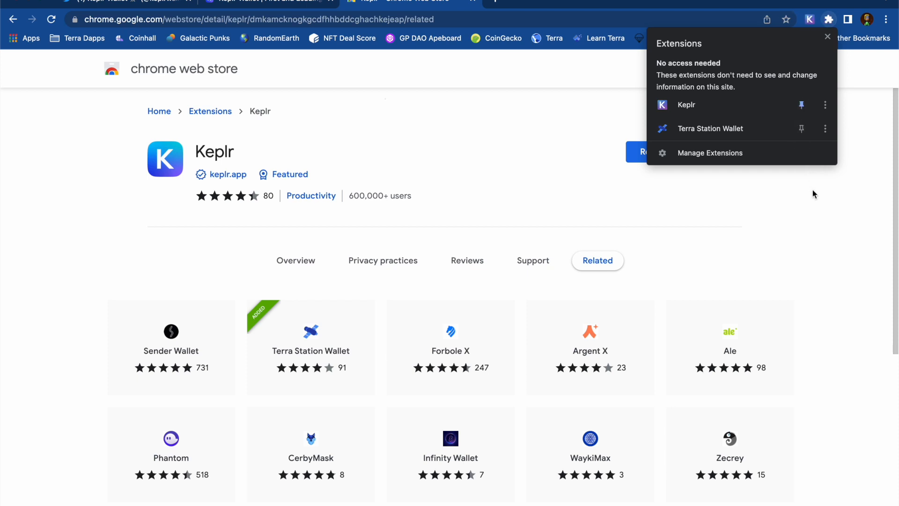
click(828, 37)
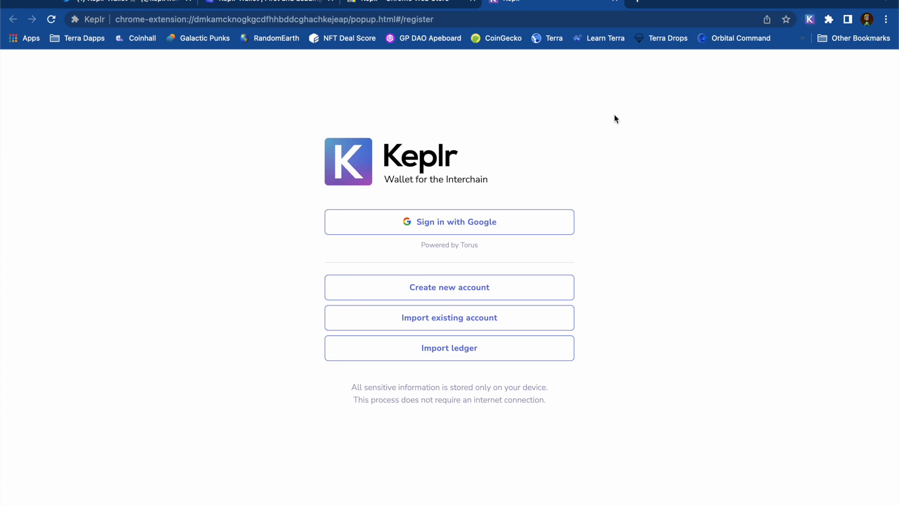
mouse_move(552, 199)
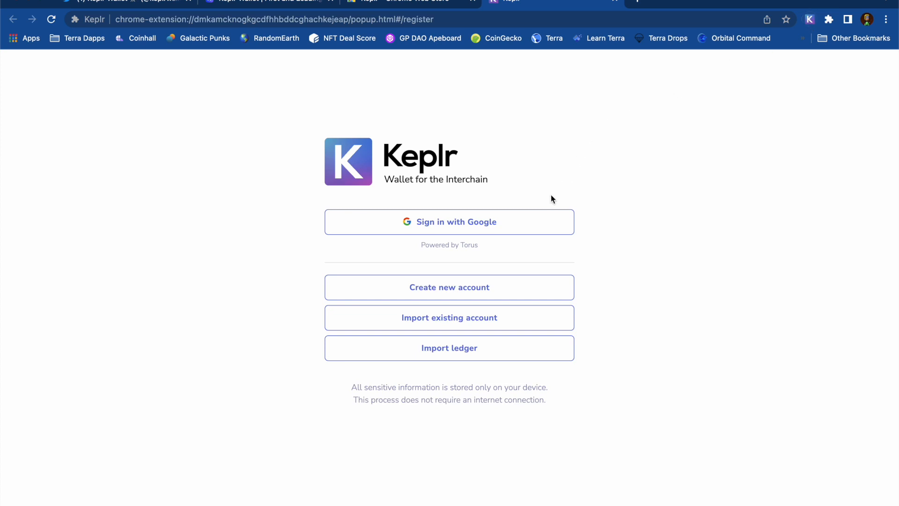
click(449, 287)
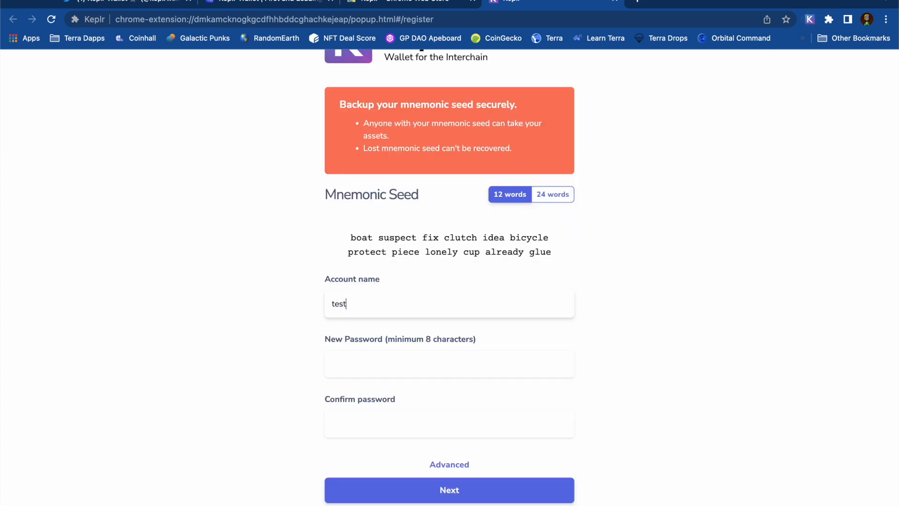
mouse_move(595, 298)
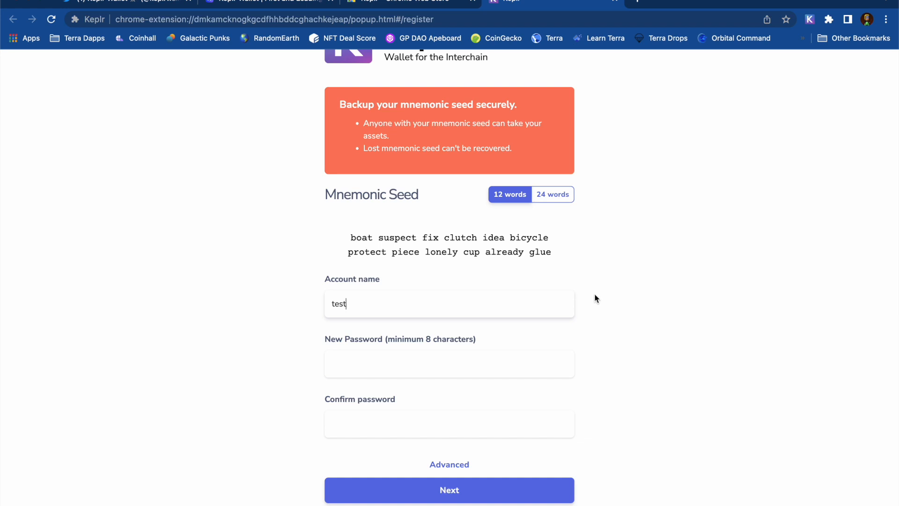
click(448, 363)
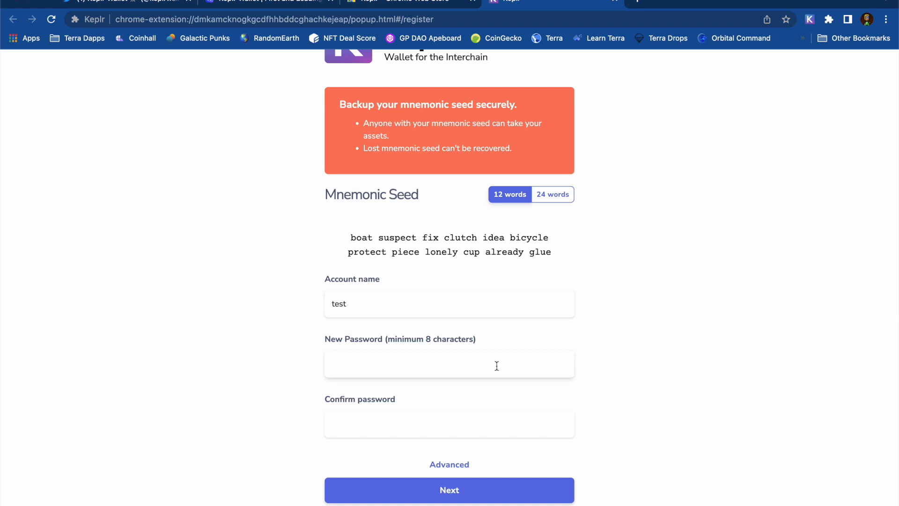
text(••)
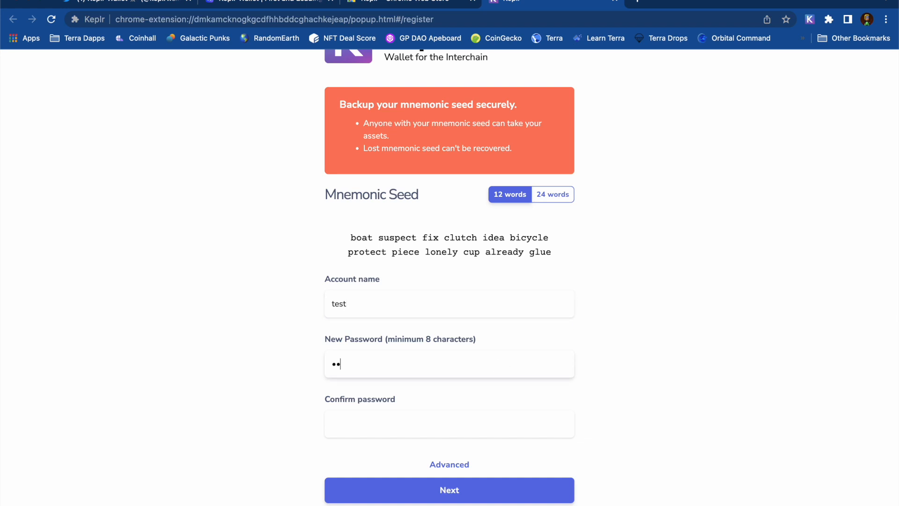
text(password)
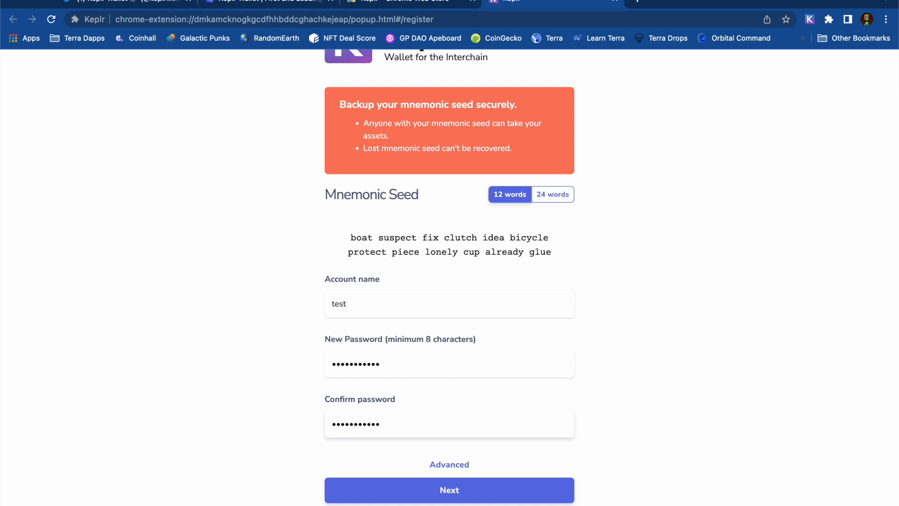
click(449, 489)
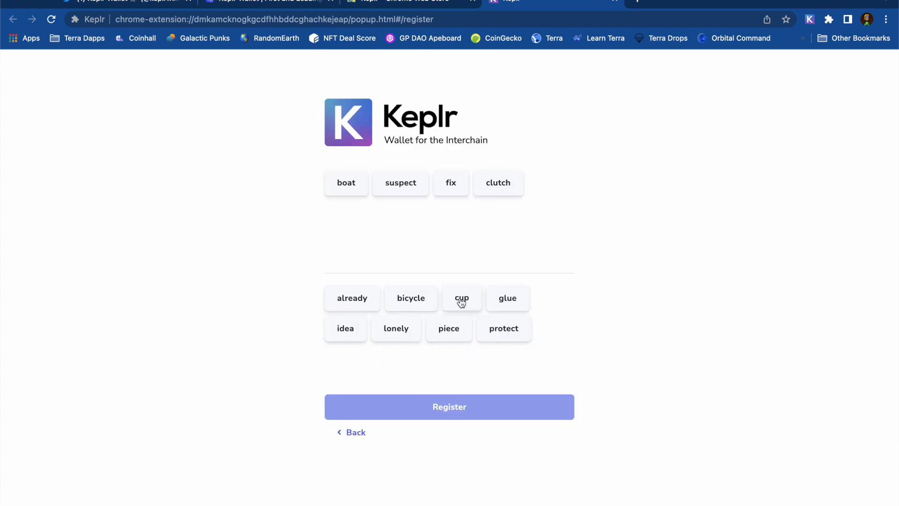
click(462, 298)
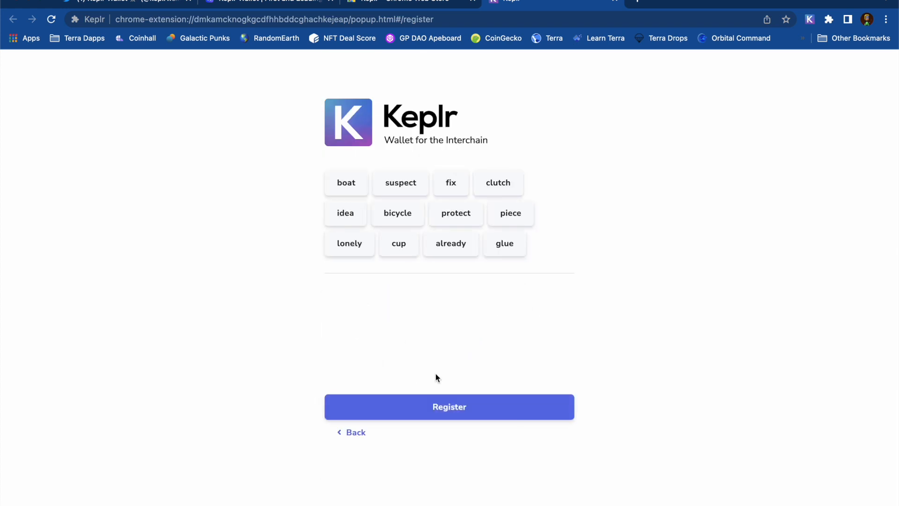
click(450, 406)
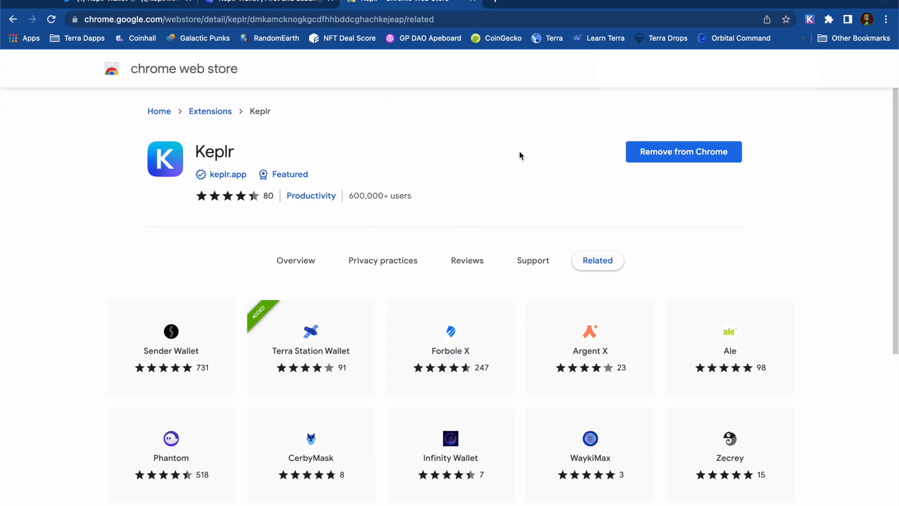
- View the 'test' wallet's $0 balance on Cosmos Hub, then switch to Osmosis and Secret Network
click(809, 19)
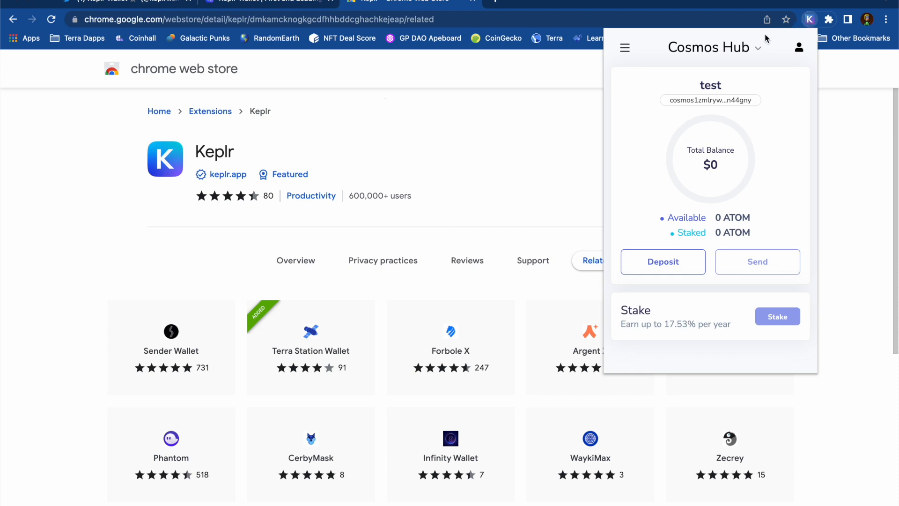
click(715, 48)
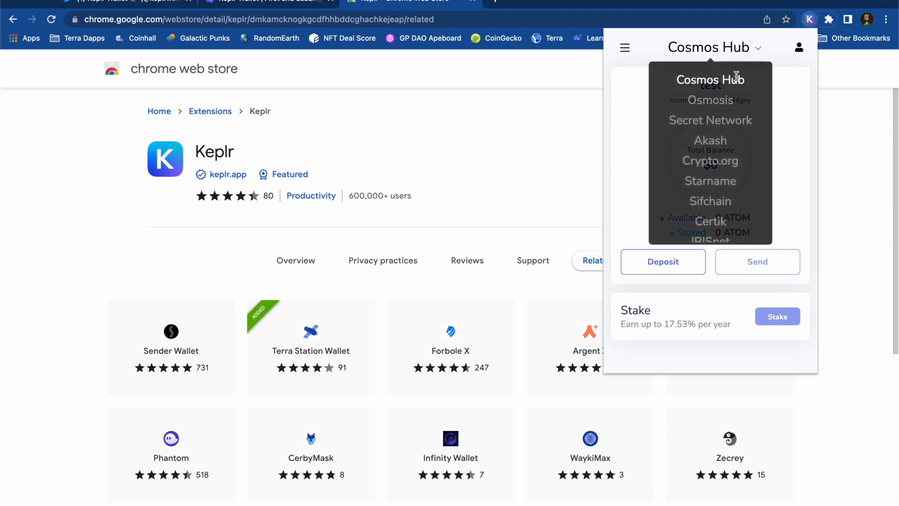
click(711, 100)
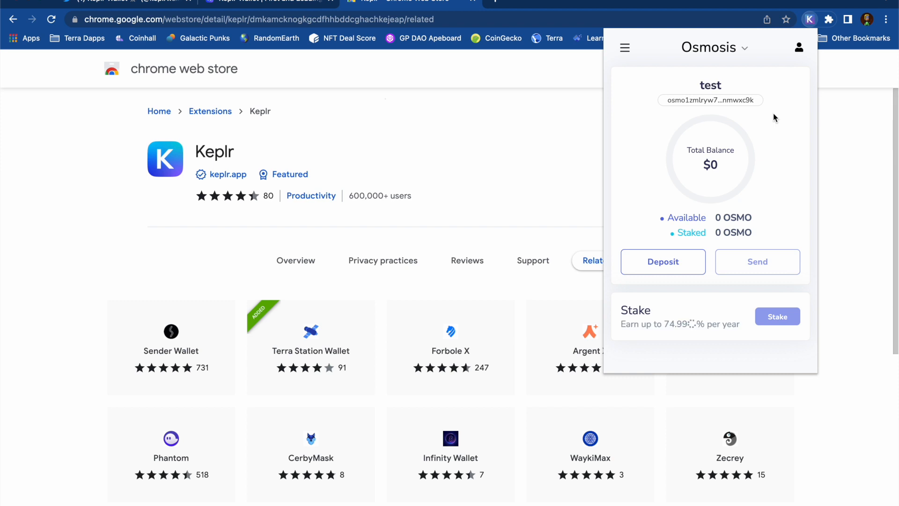
click(714, 47)
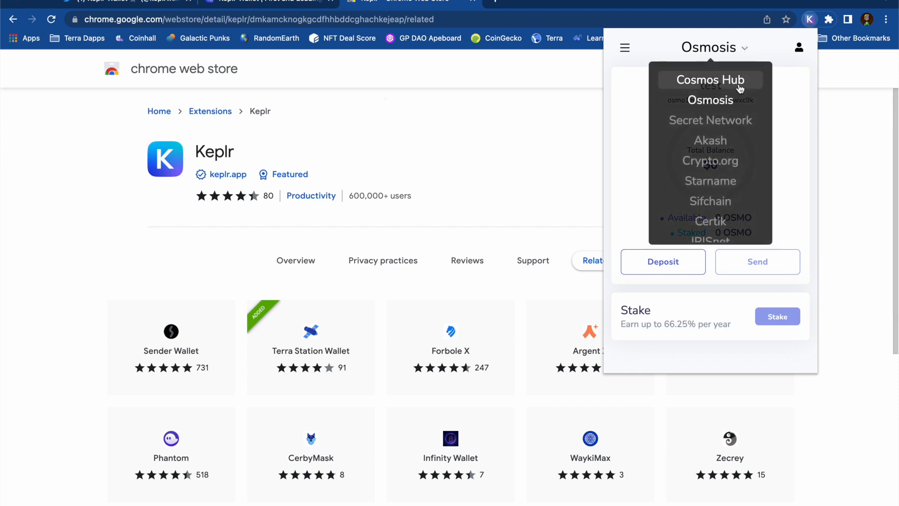
click(710, 120)
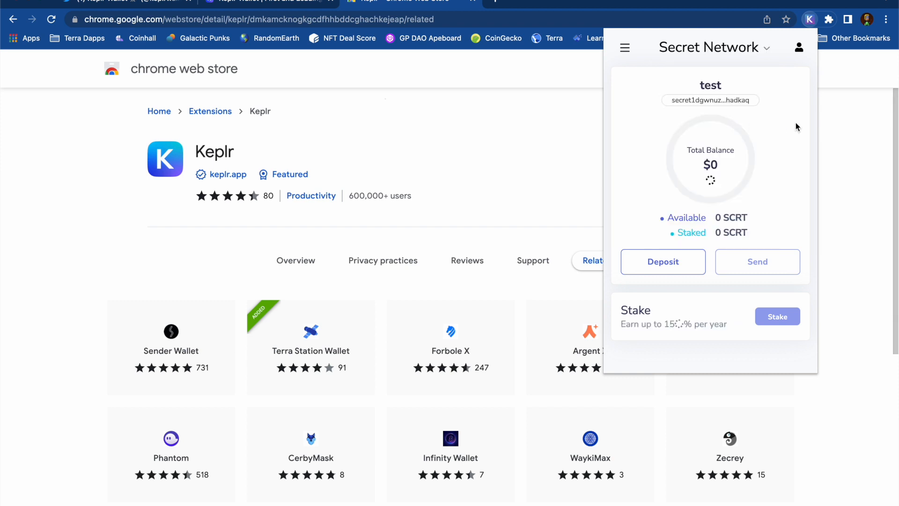